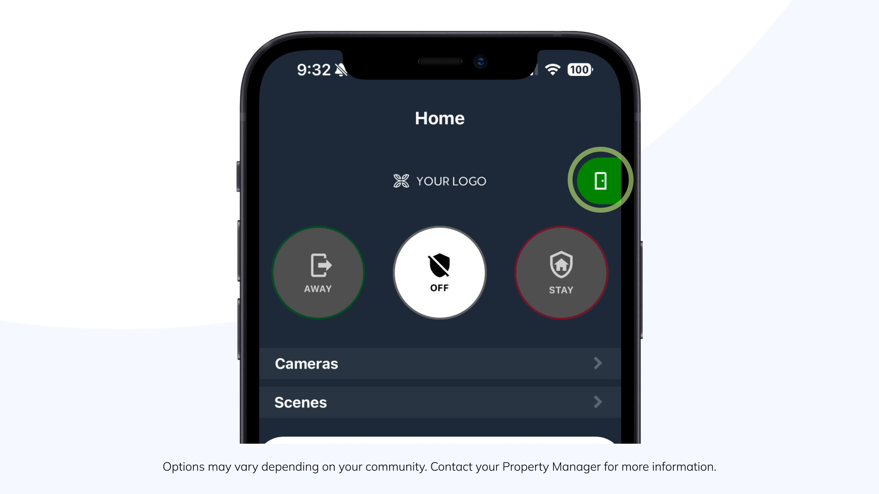
Try the quick door access shortcut, then cycle the alarm through Away, Off, Stay and back to Off.
click(601, 180)
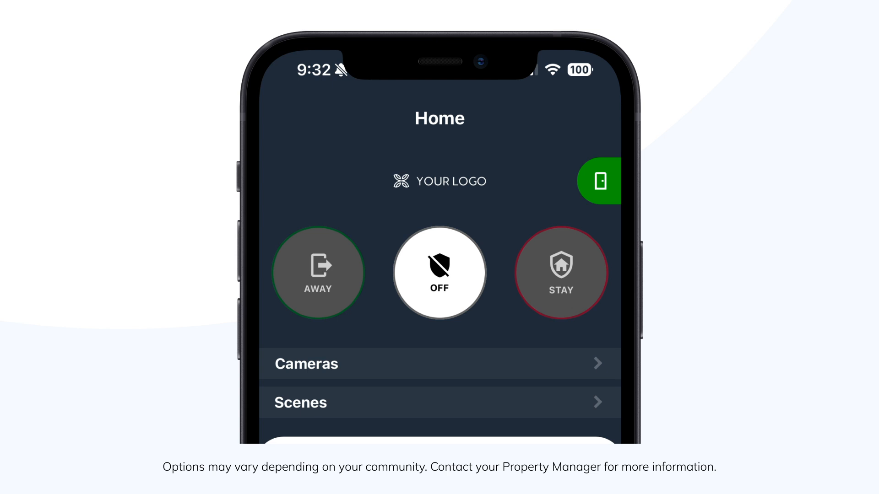
click(317, 275)
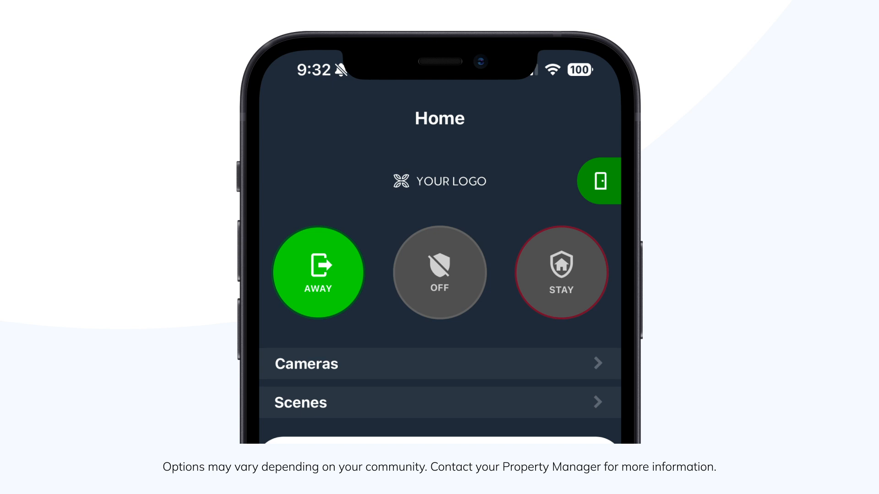
click(440, 274)
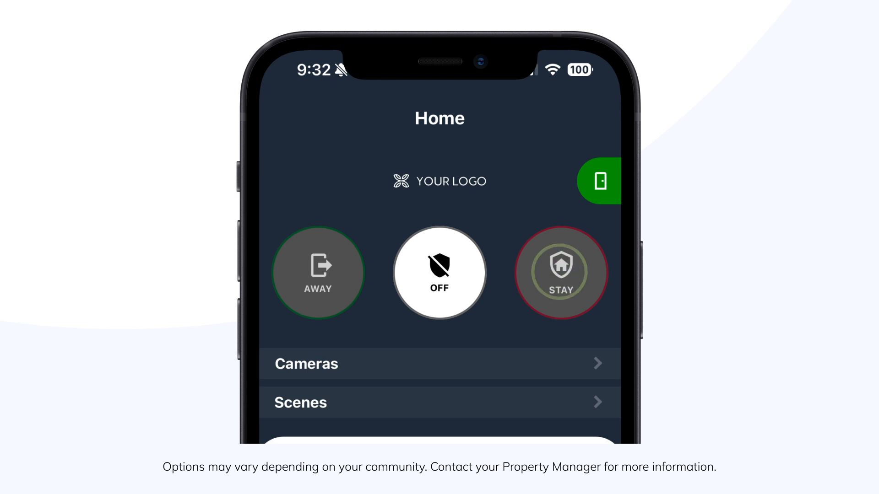
click(561, 273)
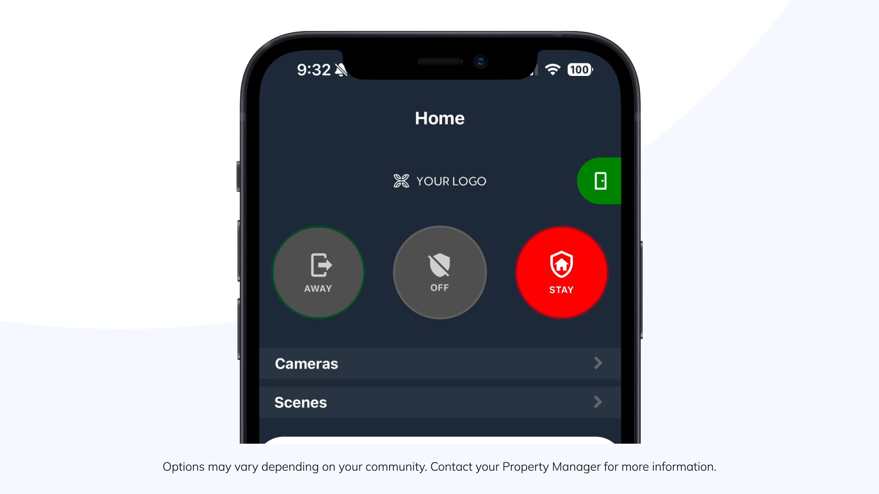
click(440, 273)
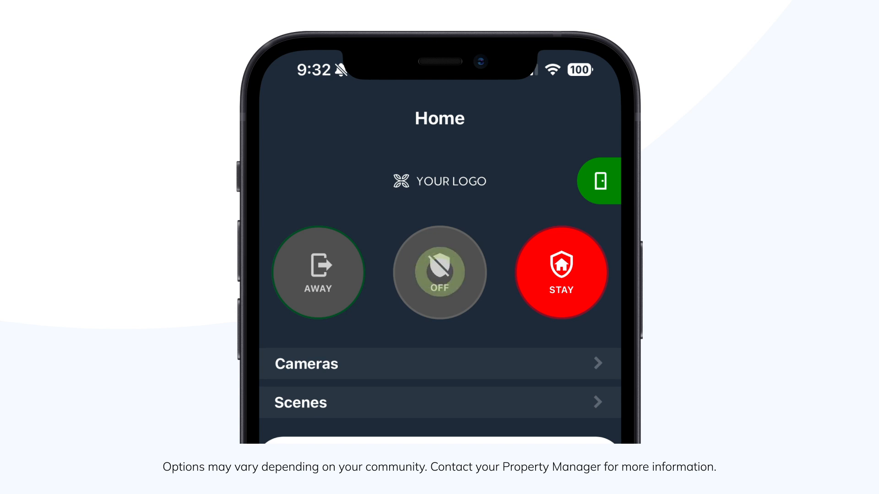
click(440, 273)
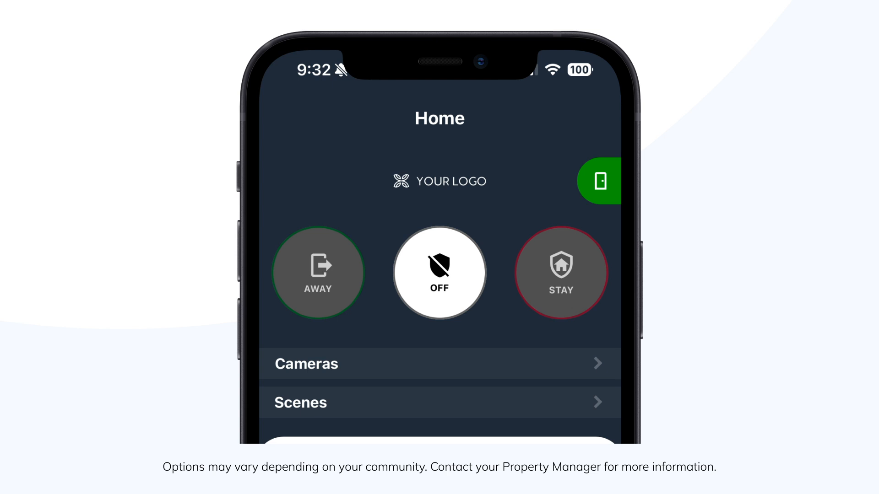
Expand the Cameras section to preview Front Entrance and Front Corridor feeds, then collapse it.
scroll(down, 3)
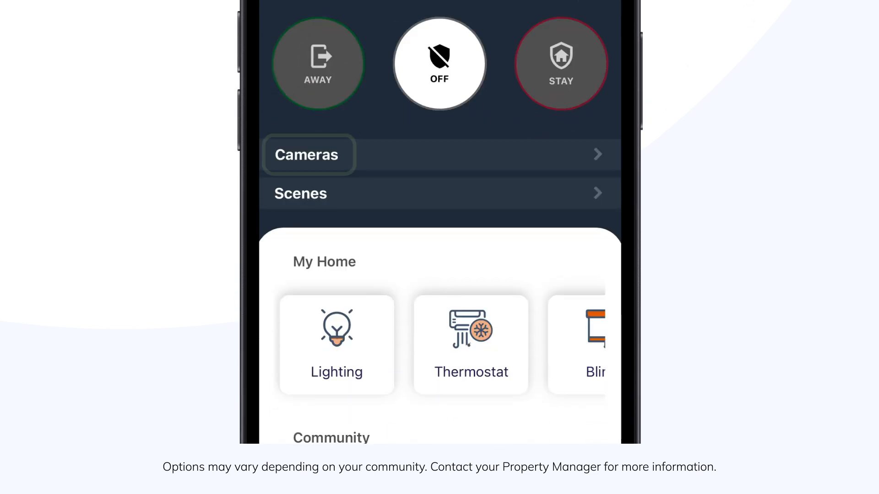
click(307, 154)
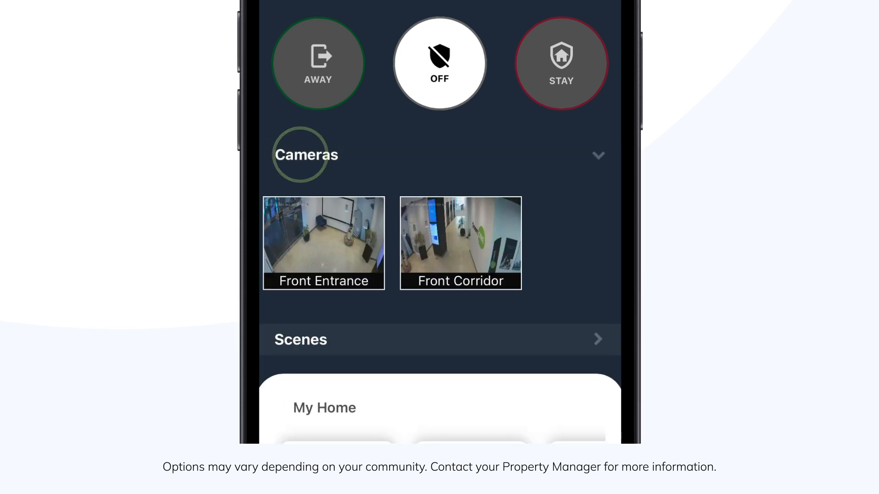
click(305, 154)
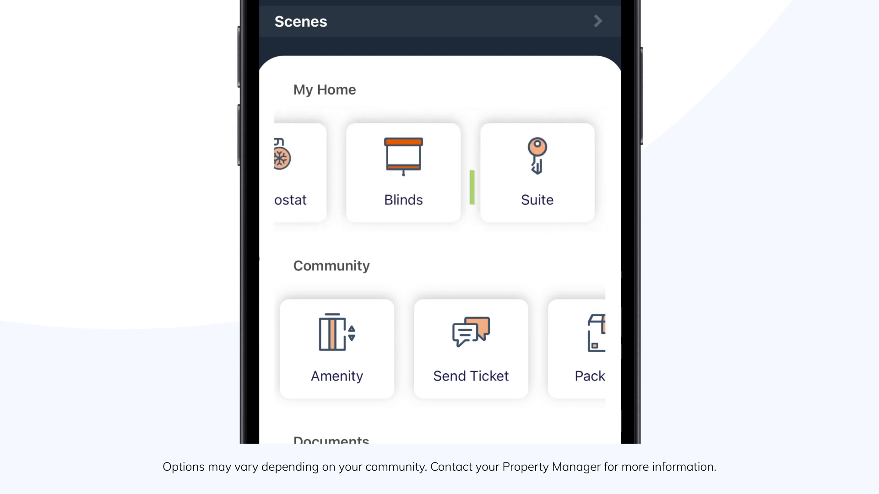
View the Suite feature and the Access Control entrances list, then return to the home screen.
click(536, 175)
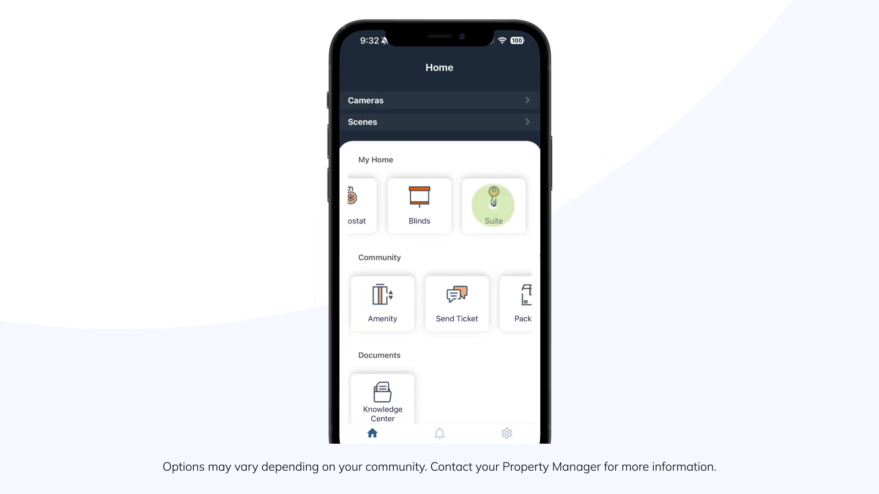
click(493, 205)
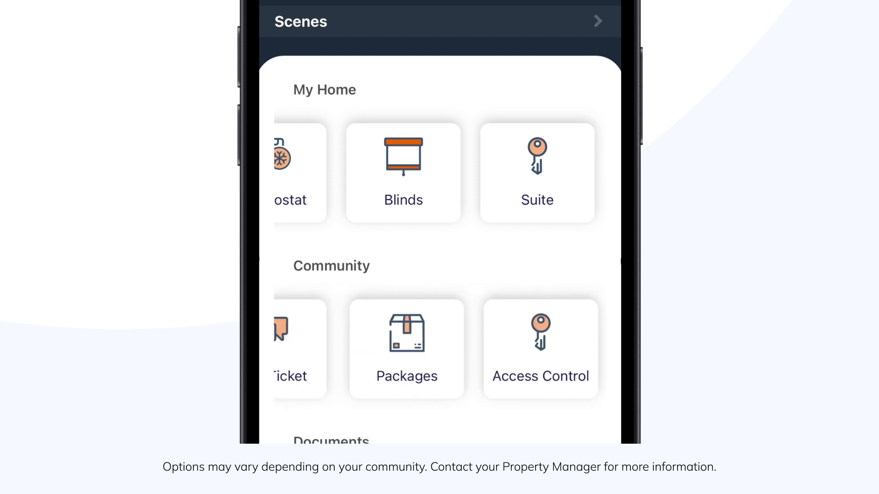
click(540, 349)
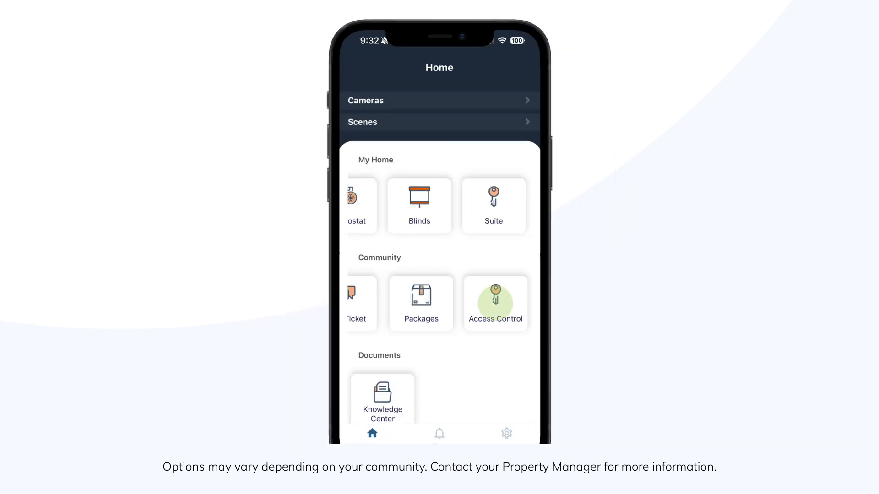
click(496, 303)
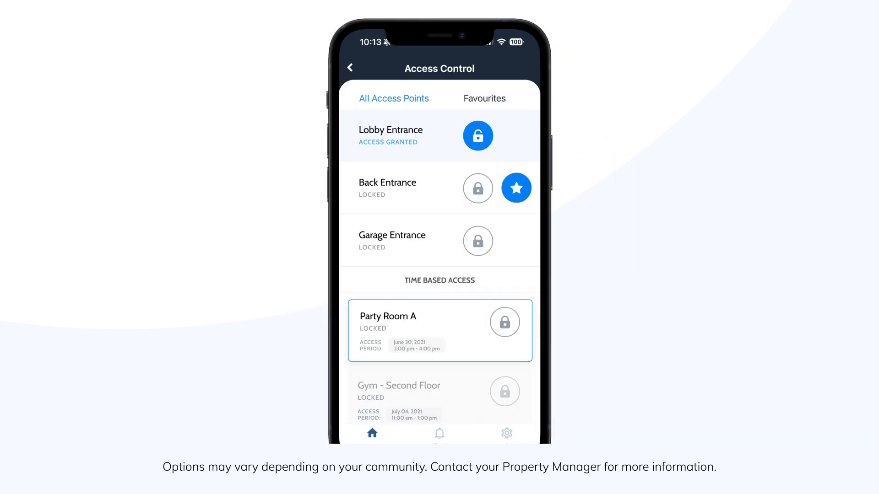
click(350, 67)
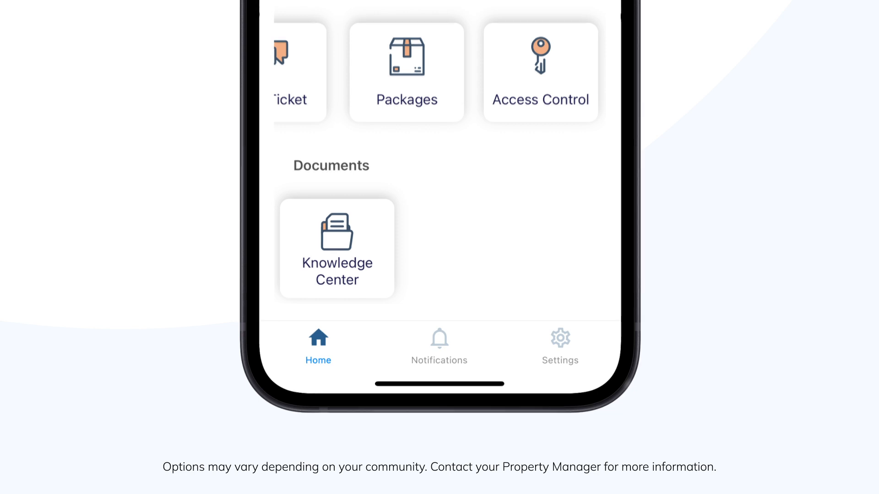
Check the Knowledge Center documents, then reach the Notifications preferences with its device and account toggles.
click(336, 249)
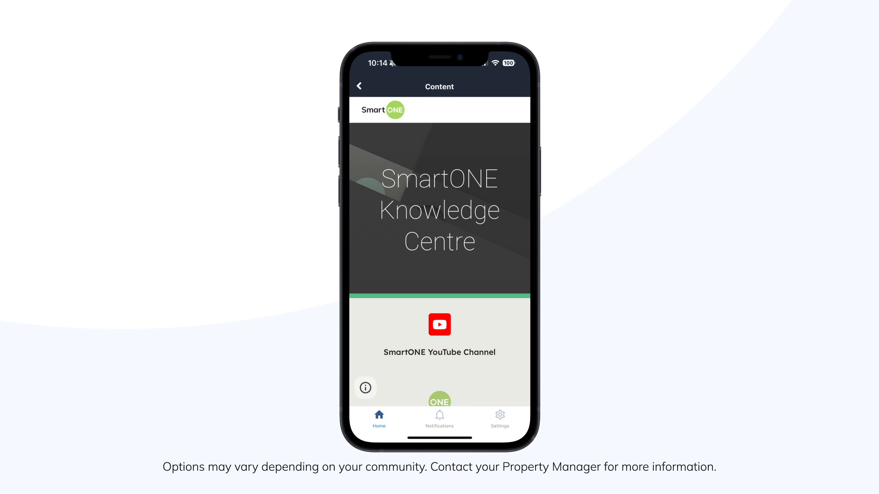
click(359, 86)
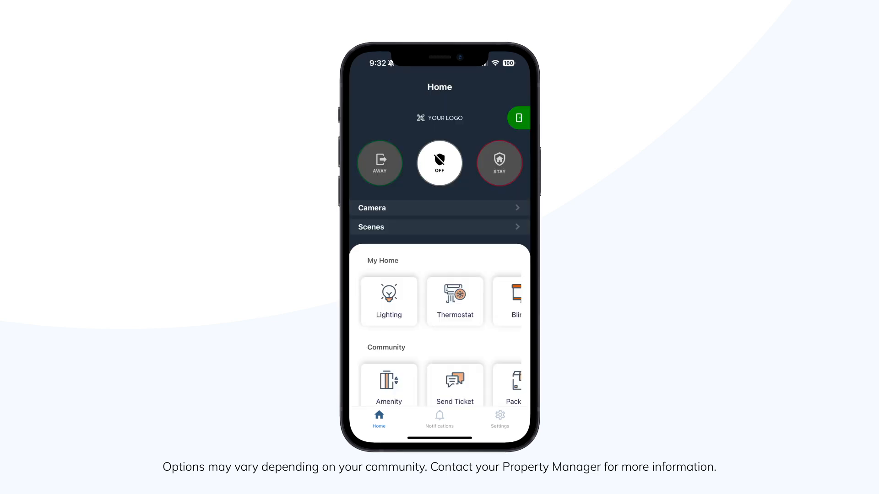
click(500, 419)
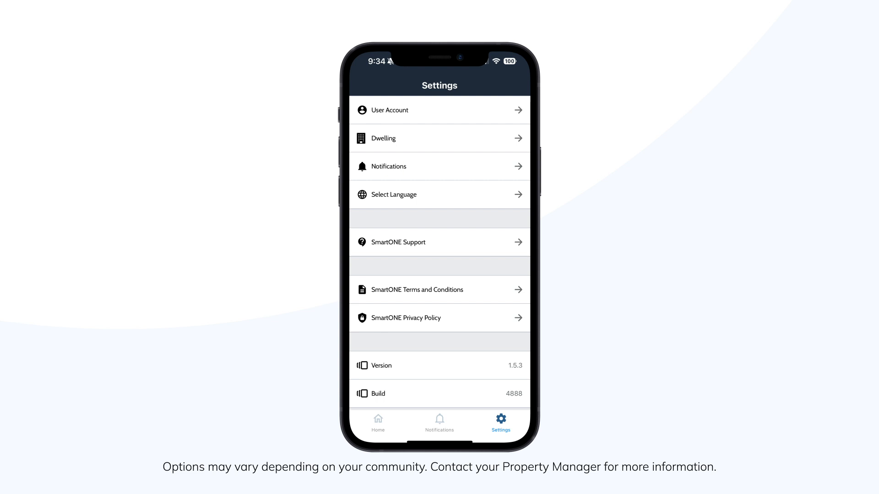
click(439, 166)
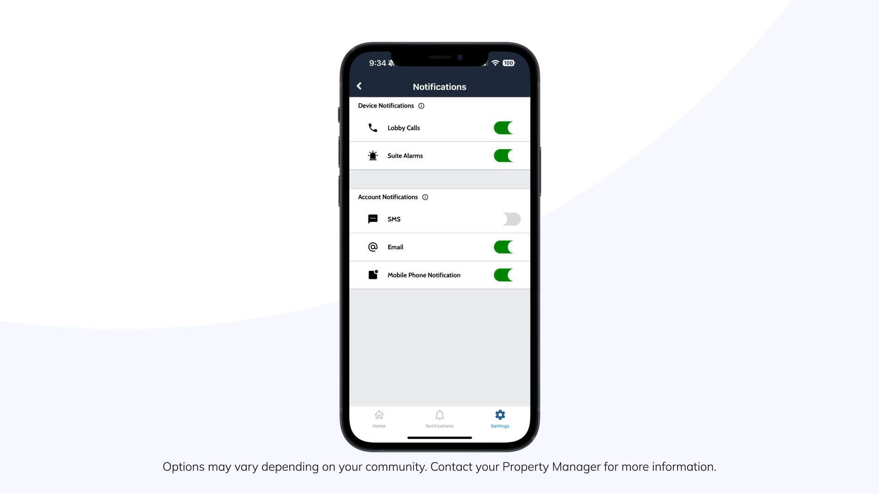